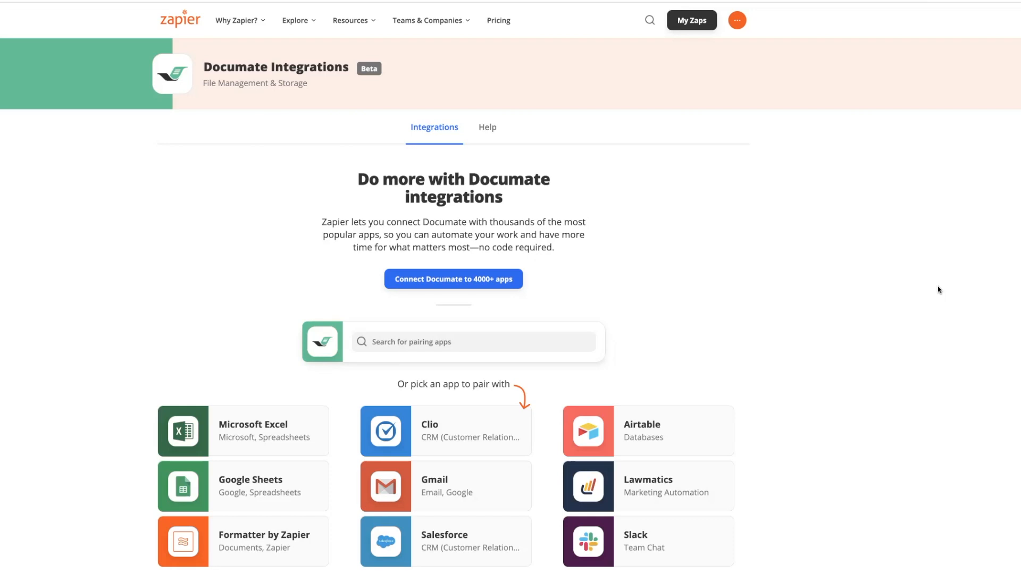
mouse_move(937, 295)
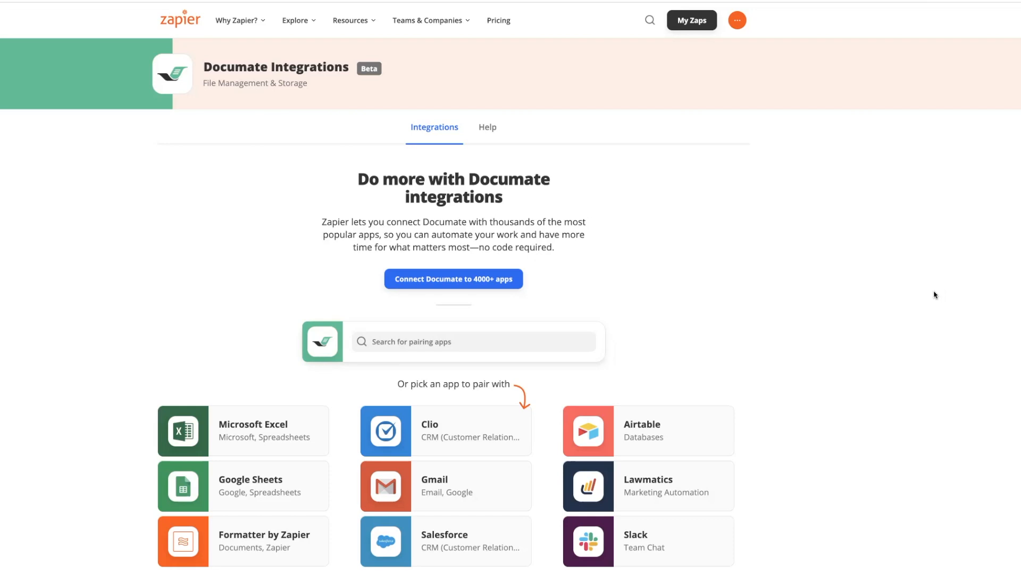
mouse_move(938, 294)
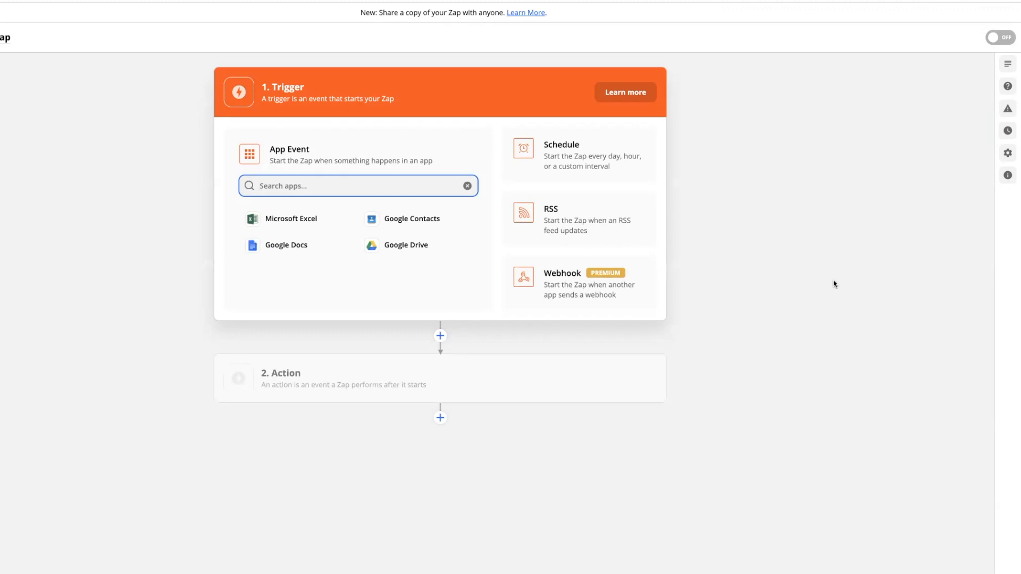
Step: Make Airtable the trigger app with New Record as the trigger event
type("air")
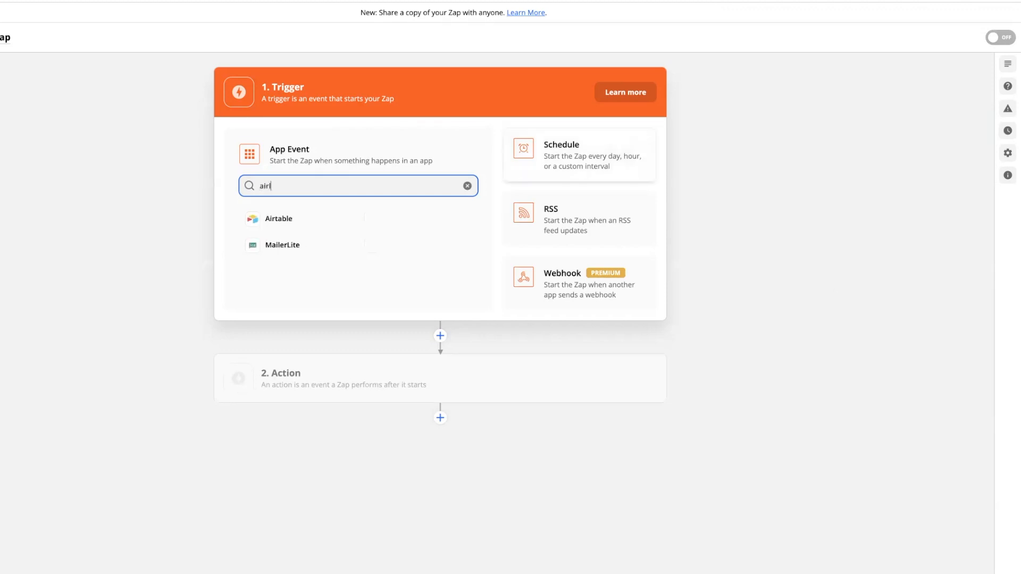
left_click(277, 218)
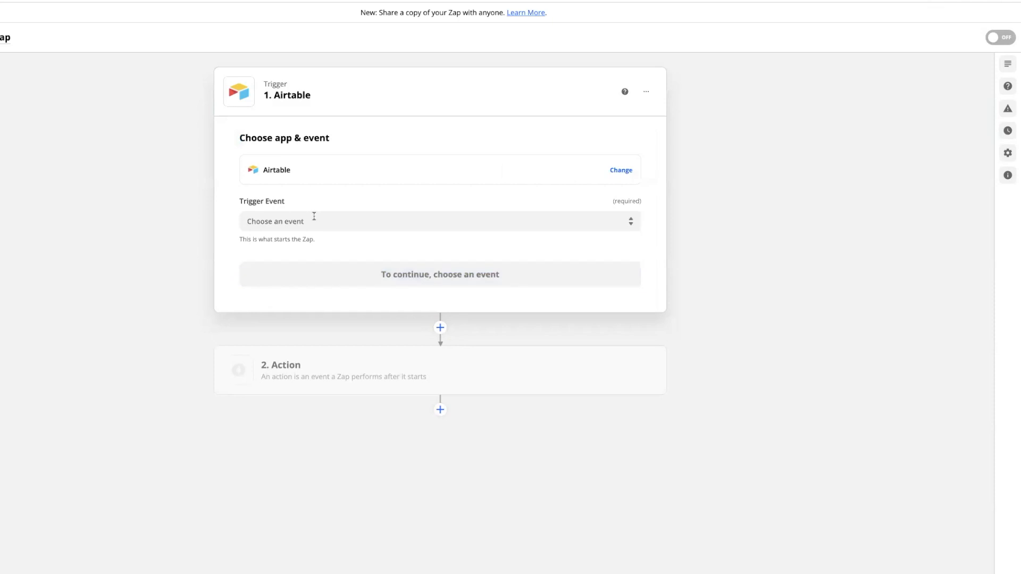
left_click(439, 221)
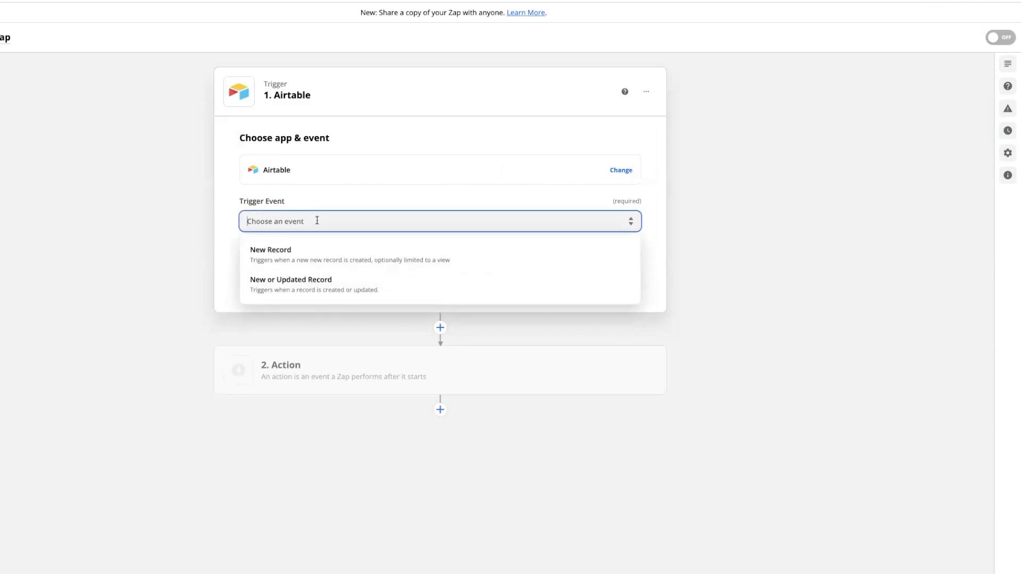
mouse_move(330, 257)
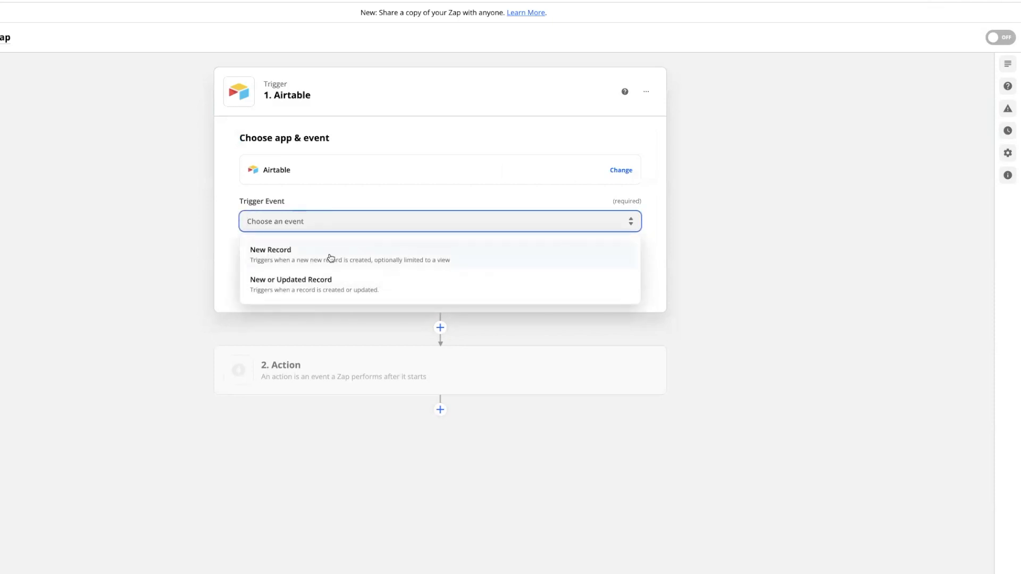
left_click(270, 249)
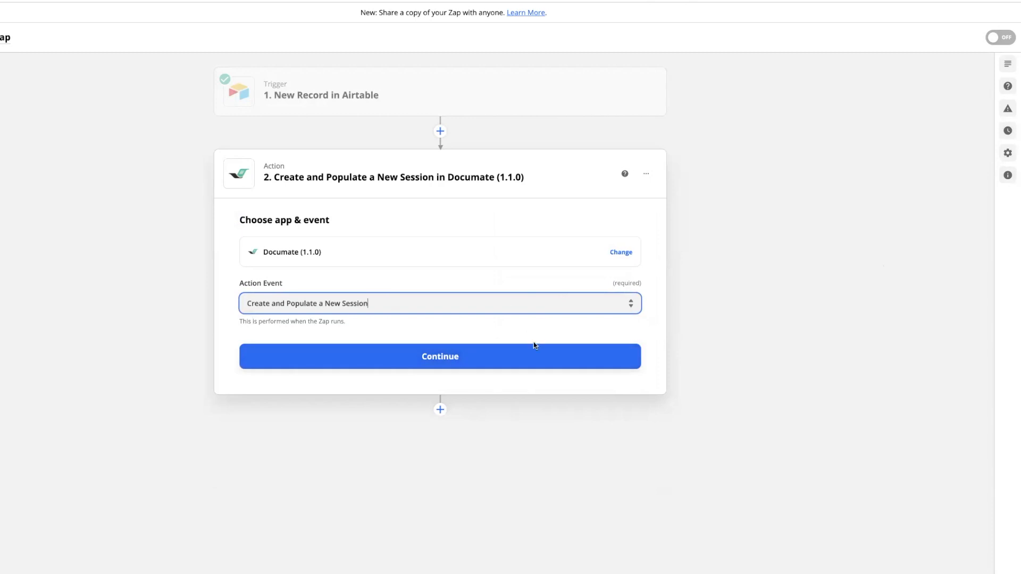
Step: Confirm the Create and Populate a New Session event and map the Airtable Name into client first name
left_click(439, 356)
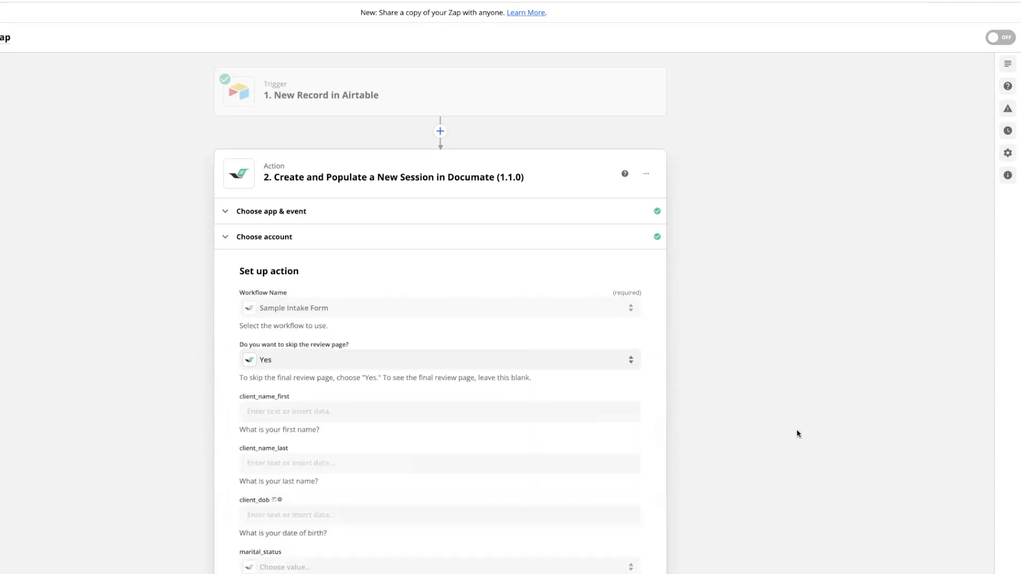
scroll("down", 3)
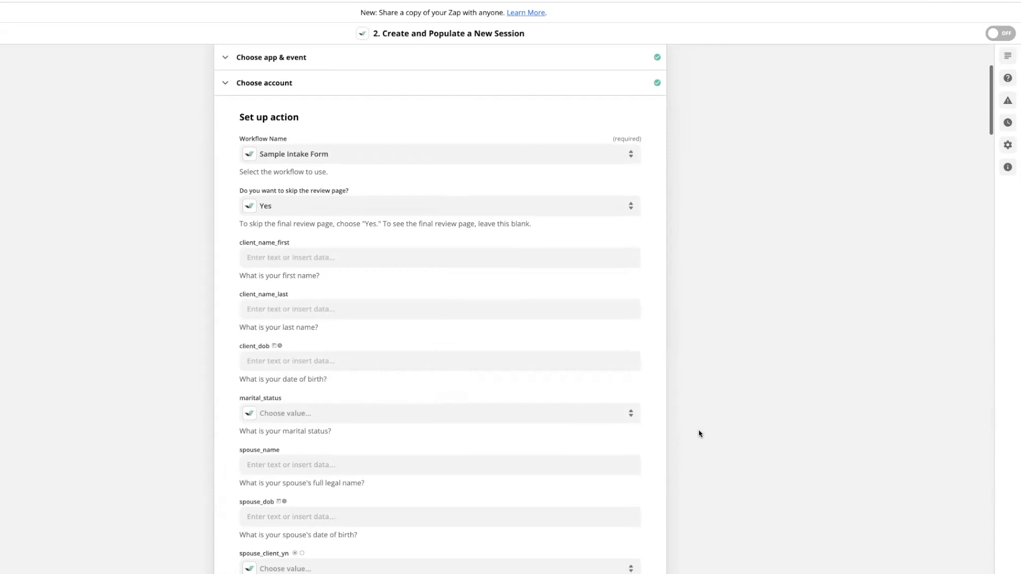
left_click(440, 256)
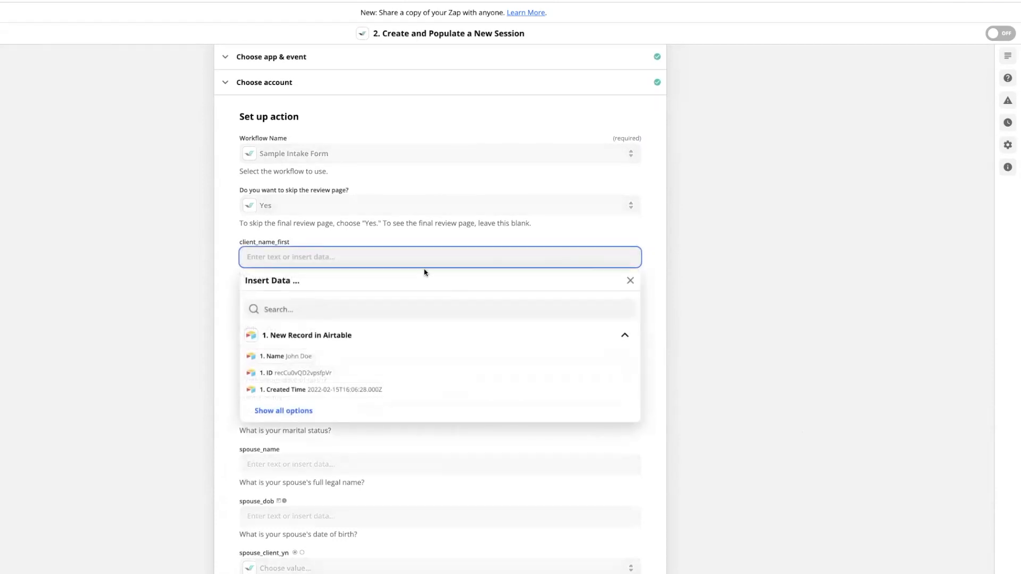
mouse_move(660, 262)
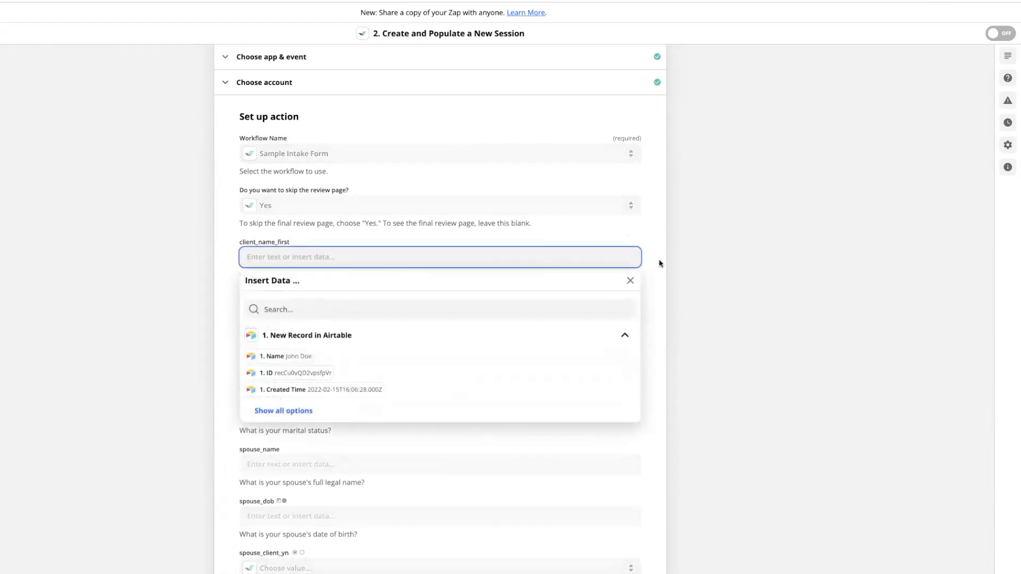
left_click(285, 357)
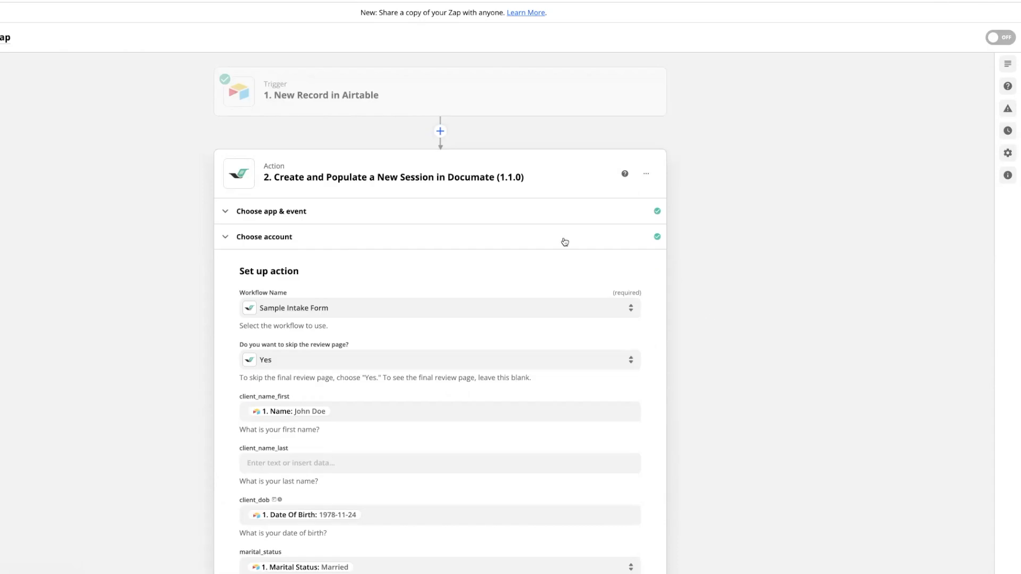
mouse_move(501, 152)
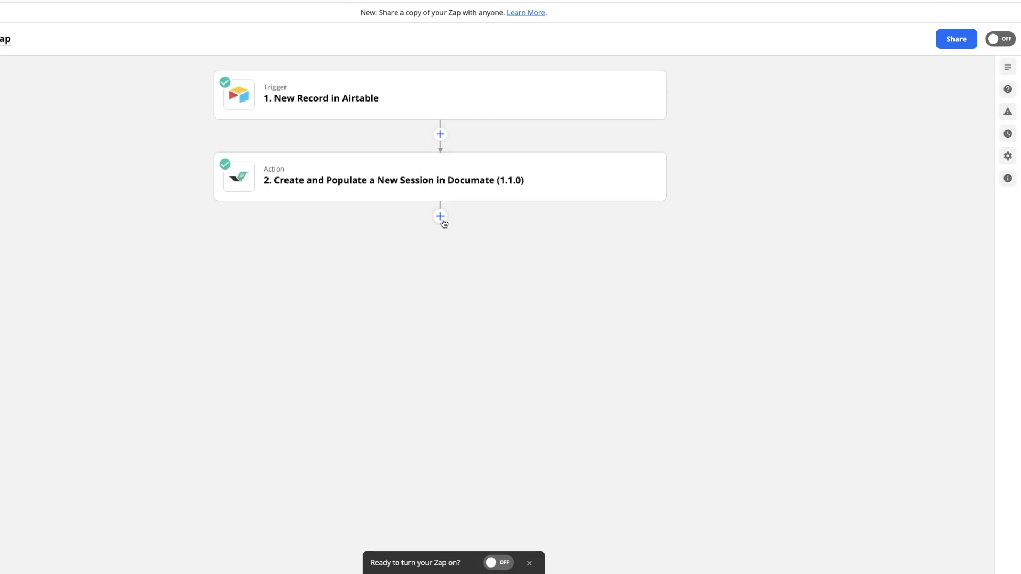
mouse_move(419, 163)
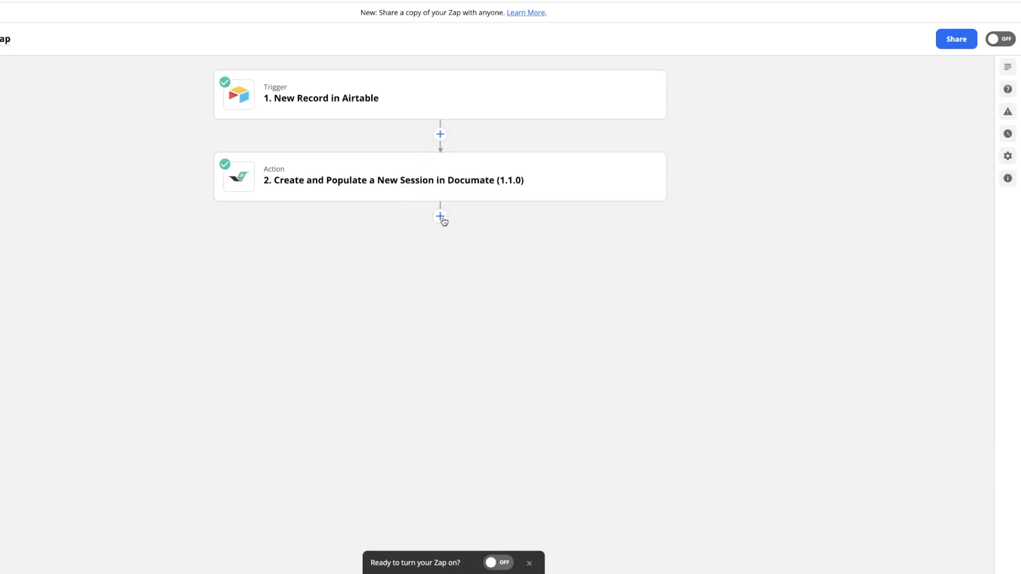
Step: Add a Gmail Send Email step to the client's Email Address with the Continuation URL in the body, and test it
left_click(440, 216)
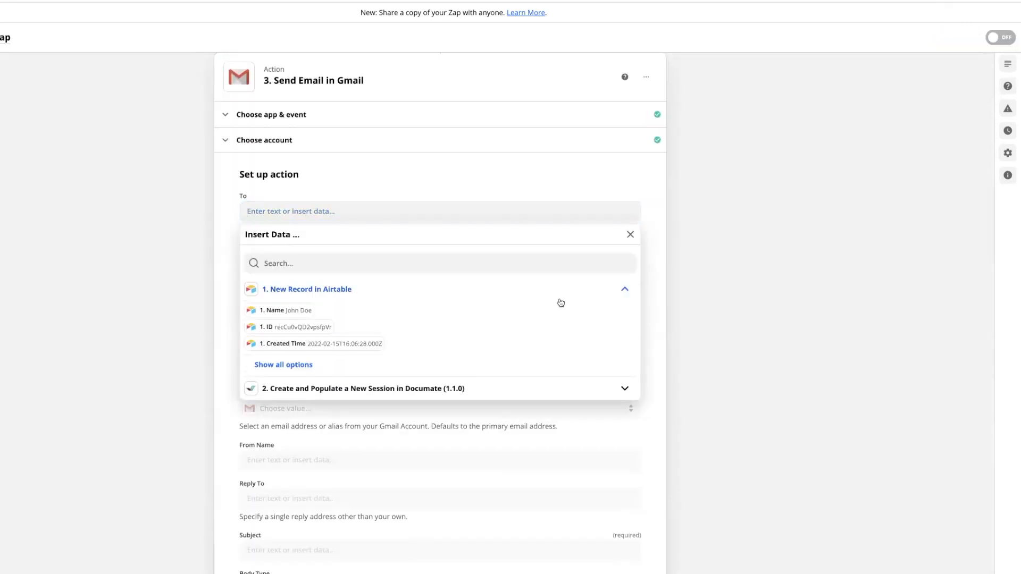
left_click(282, 365)
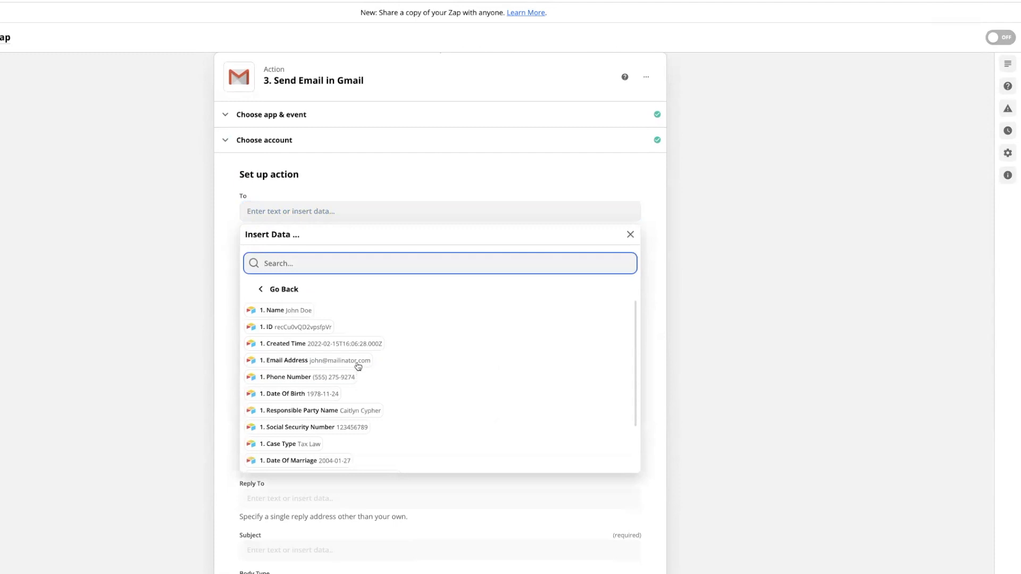
left_click(285, 361)
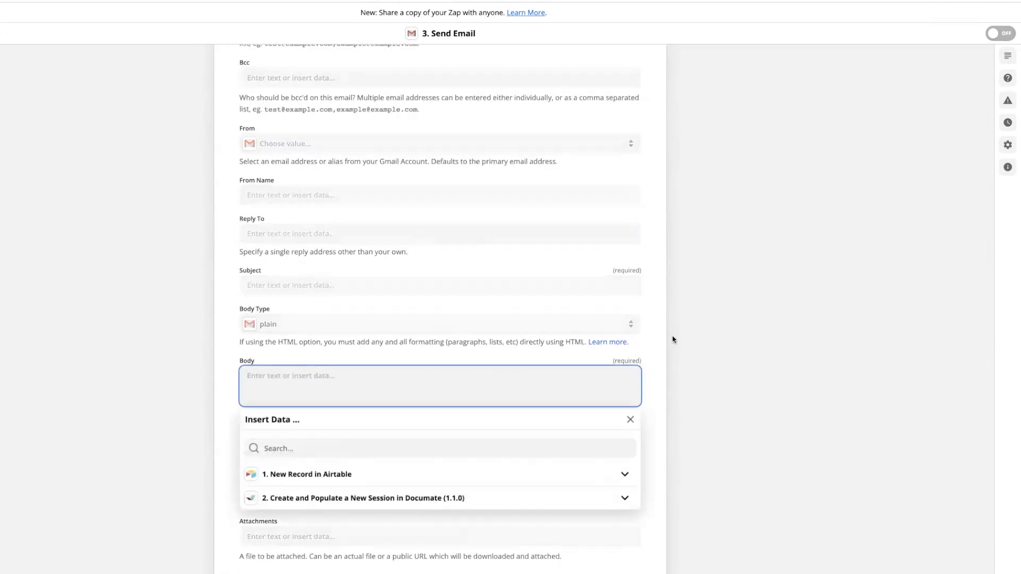
left_click(362, 498)
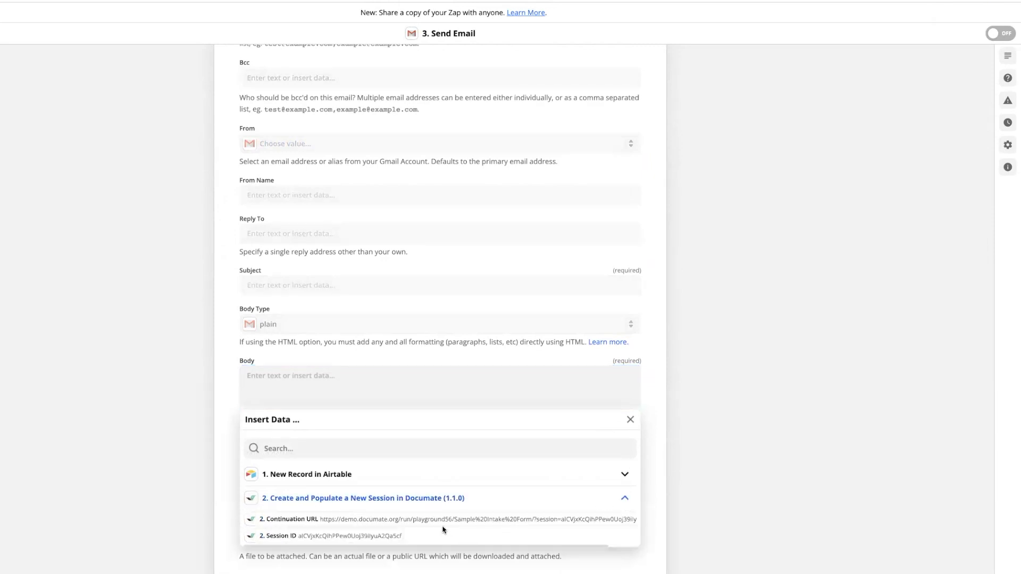
left_click(291, 519)
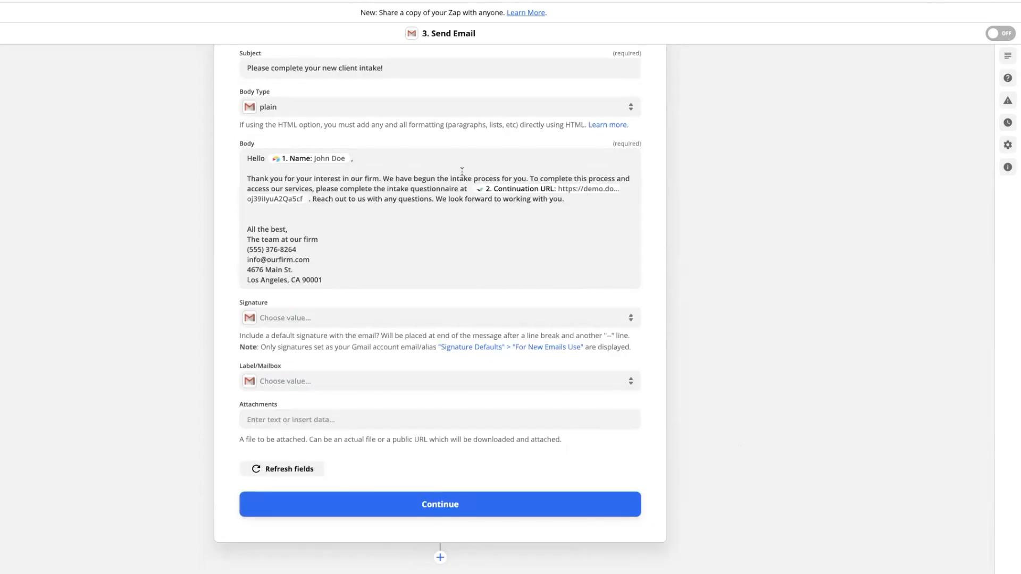
mouse_move(484, 289)
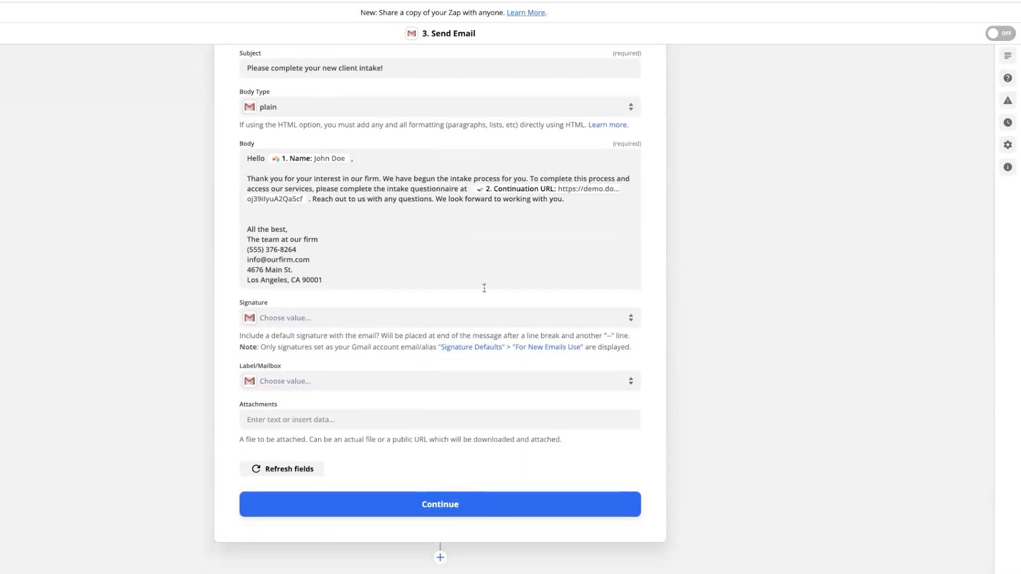
left_click(439, 504)
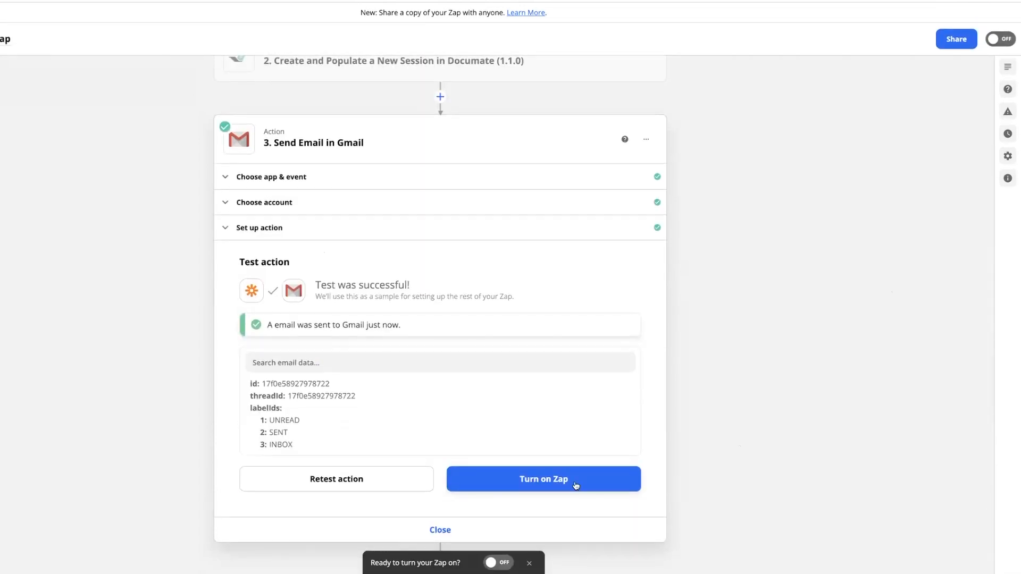
Step: Switch the finished three-step Zap on
left_click(542, 480)
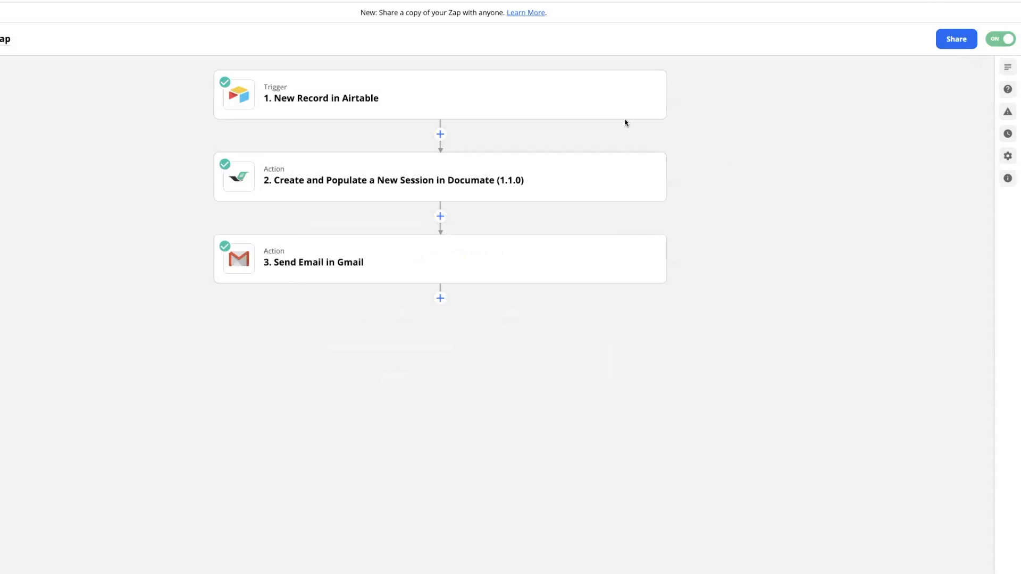
mouse_move(596, 227)
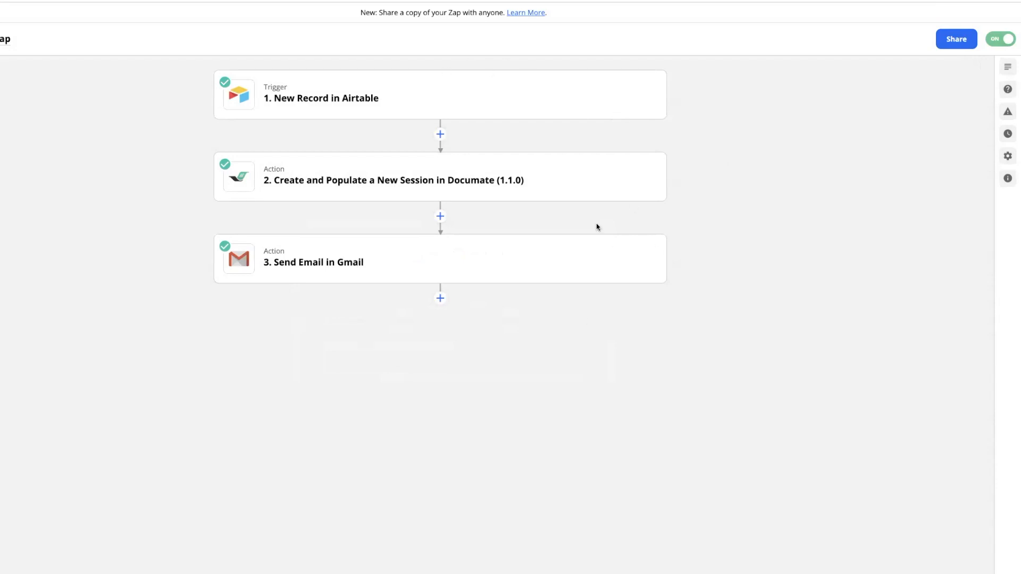
mouse_move(417, 105)
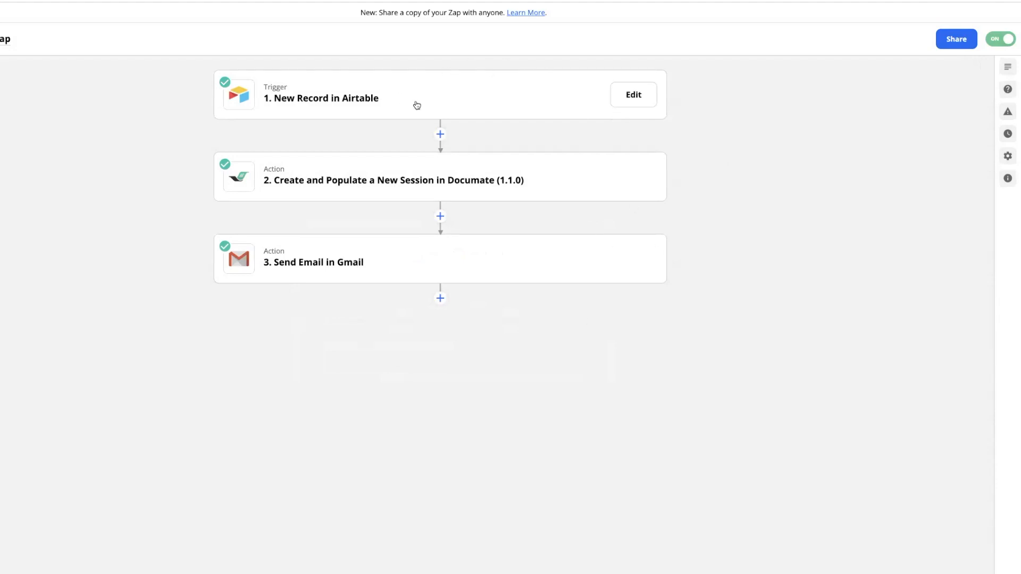
mouse_move(401, 193)
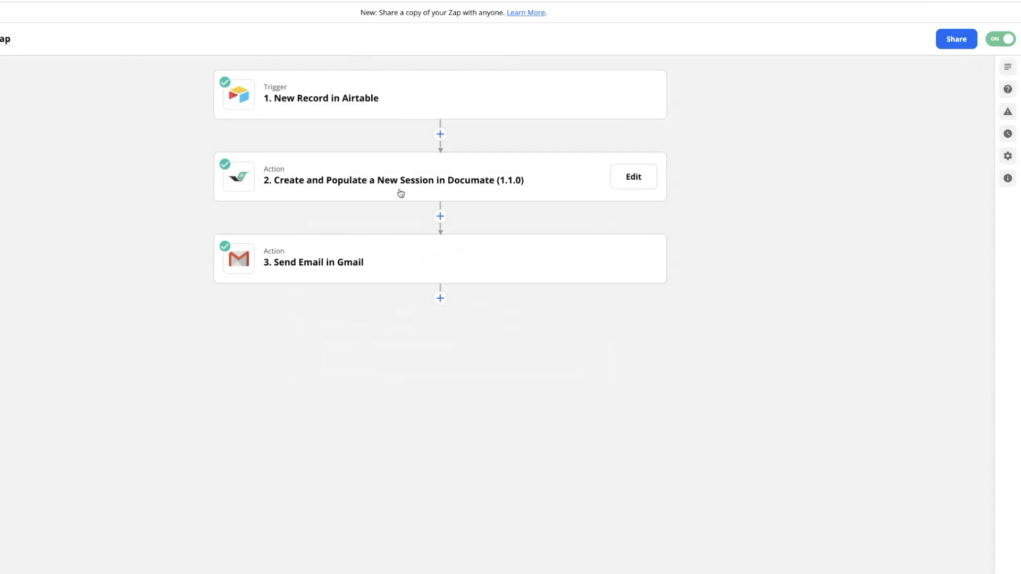
mouse_move(387, 194)
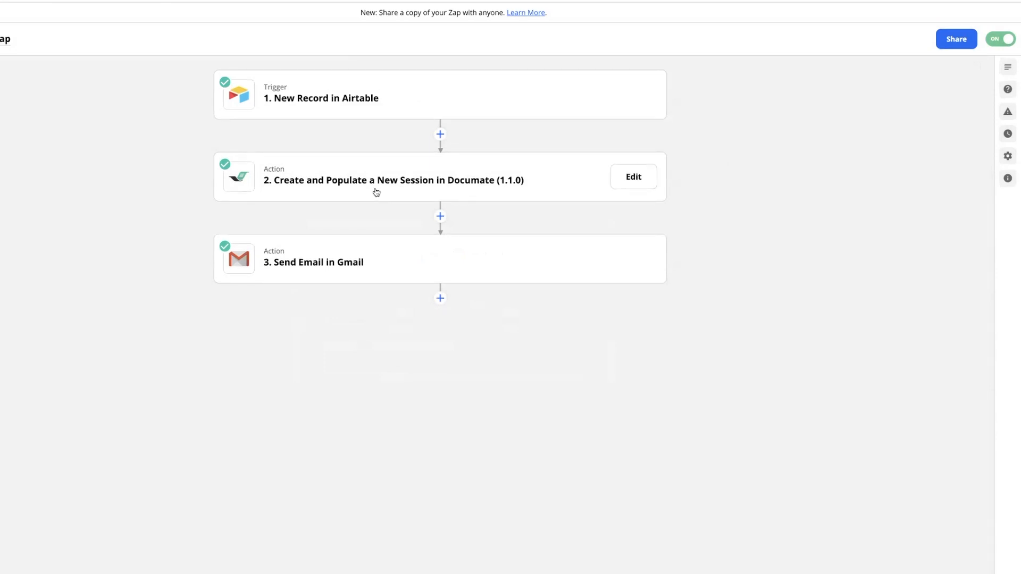
mouse_move(300, 279)
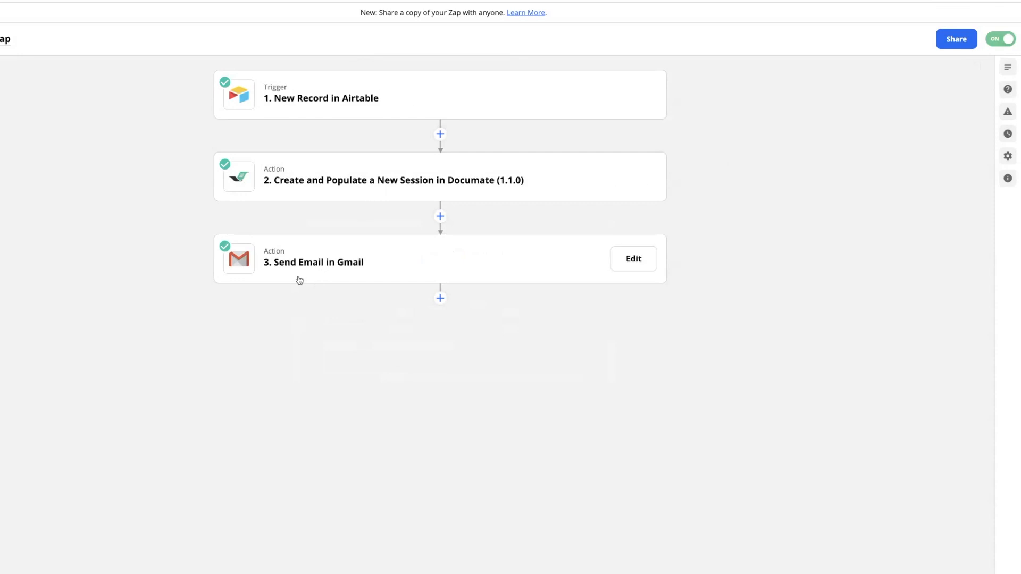
mouse_move(337, 280)
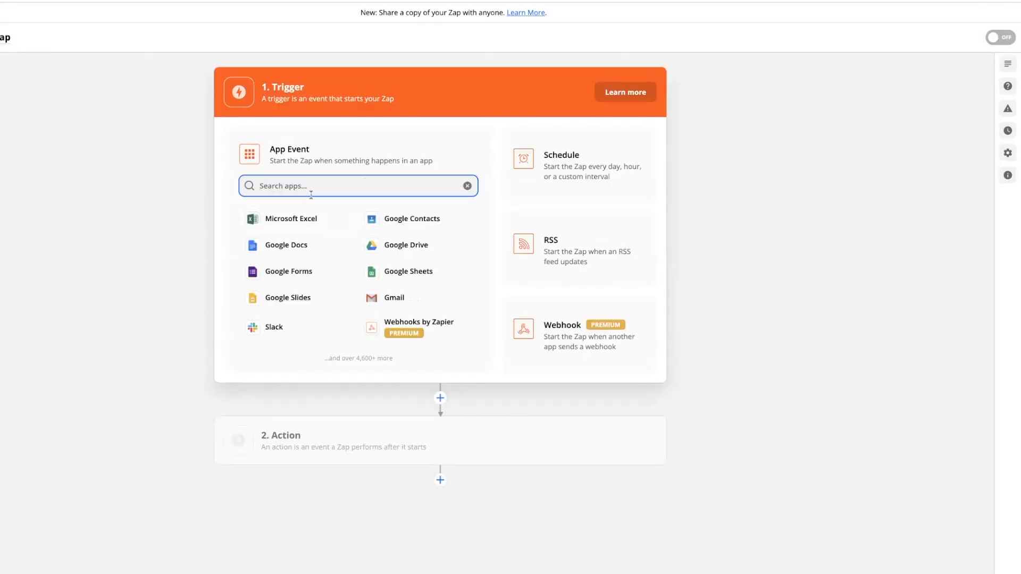
Step: Make Documate the trigger app with the Workflow Completed event and begin choosing the workflow
left_click(281, 170)
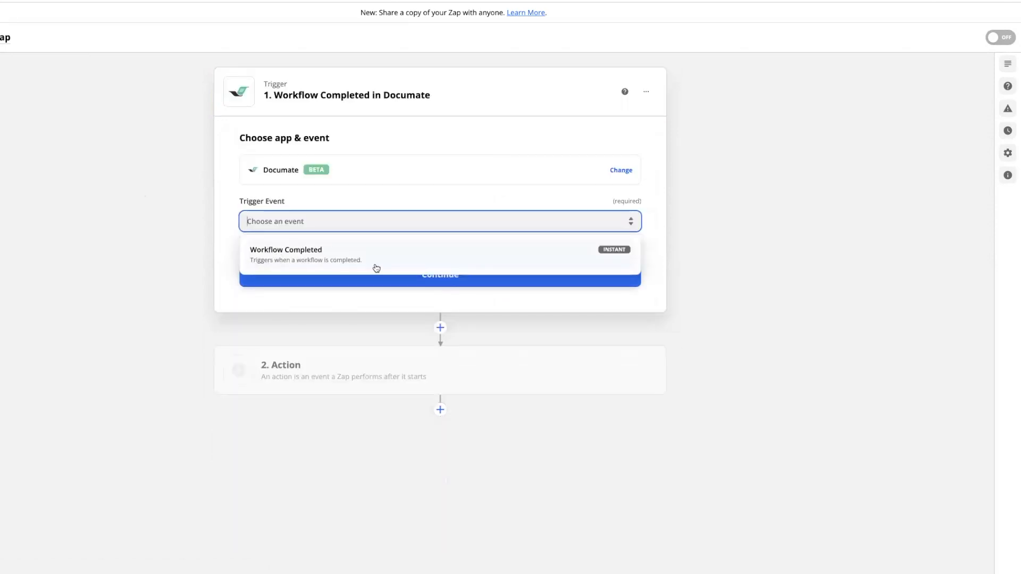
left_click(285, 254)
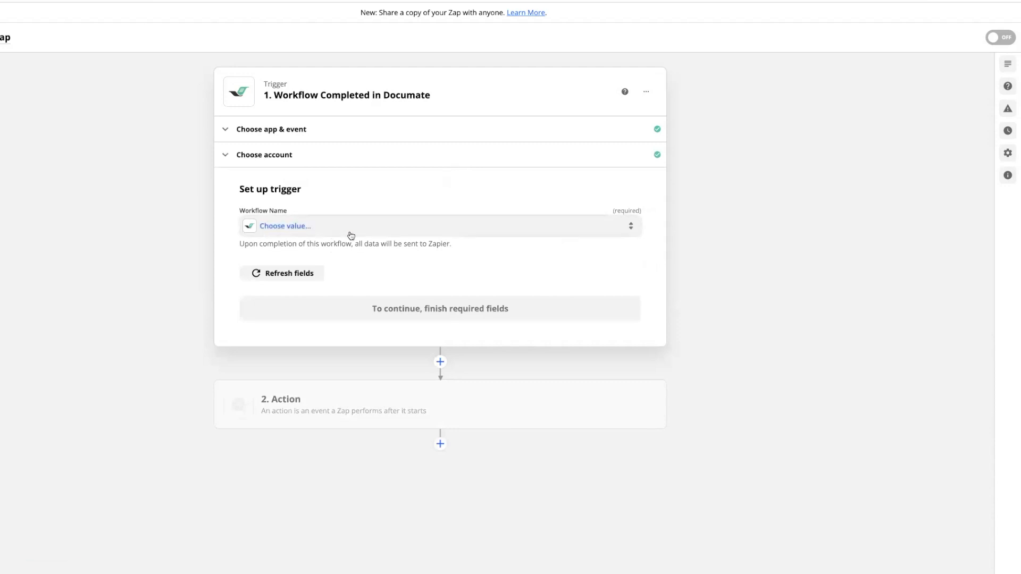
left_click(285, 226)
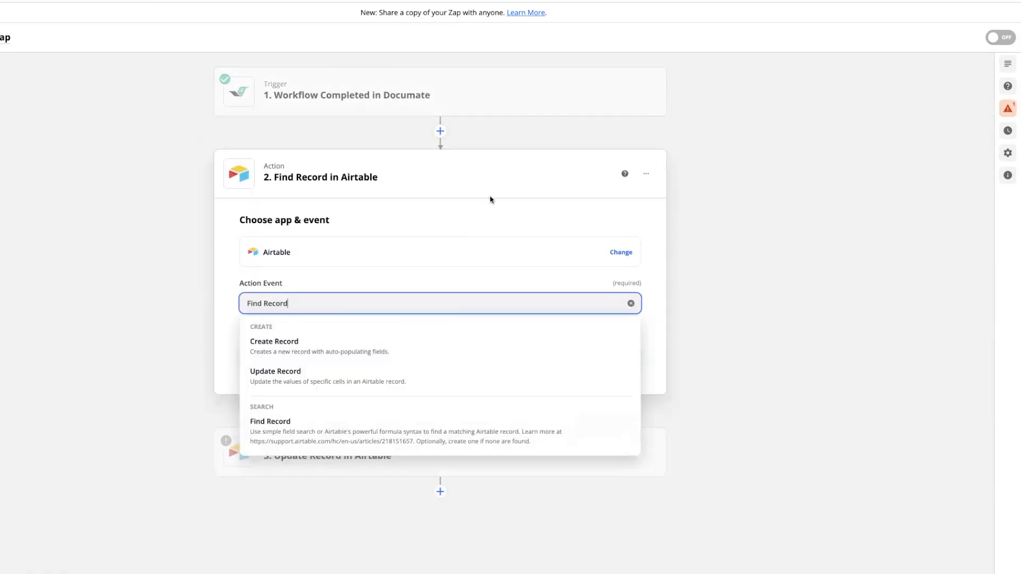
mouse_move(382, 254)
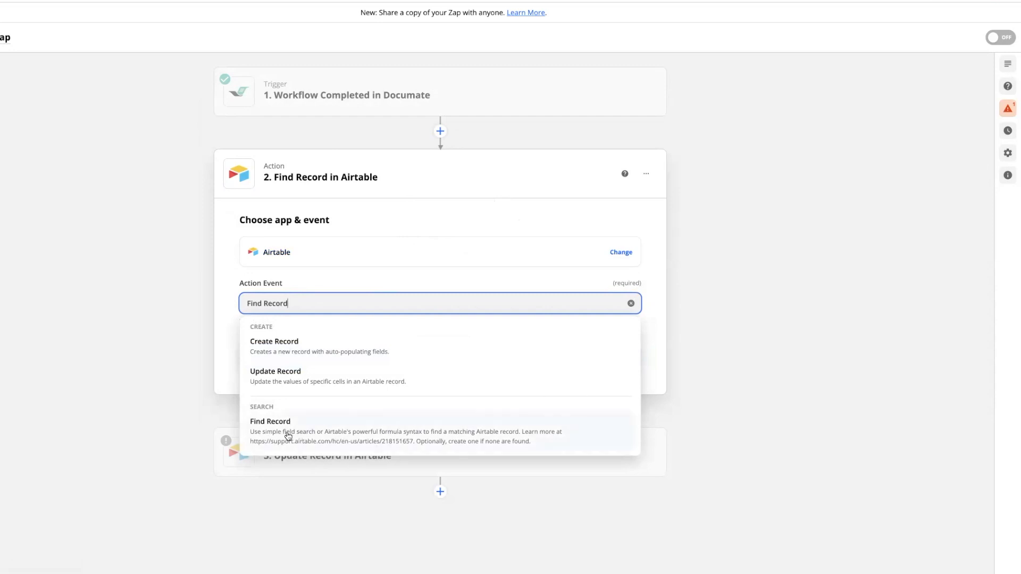
mouse_move(588, 444)
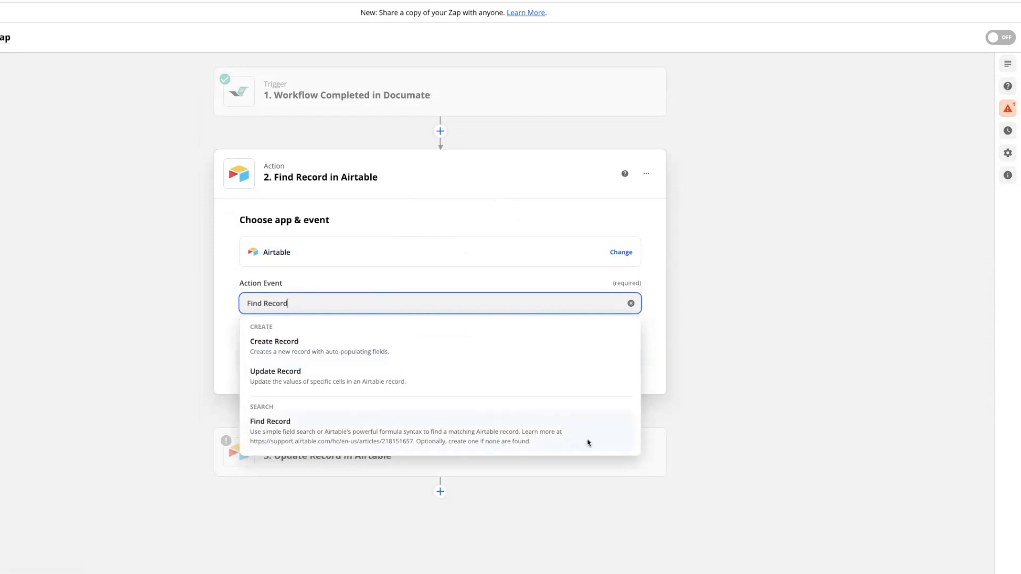
Step: Make step 2 Find Record in Airtable and search the Documate data for the client field
left_click(269, 421)
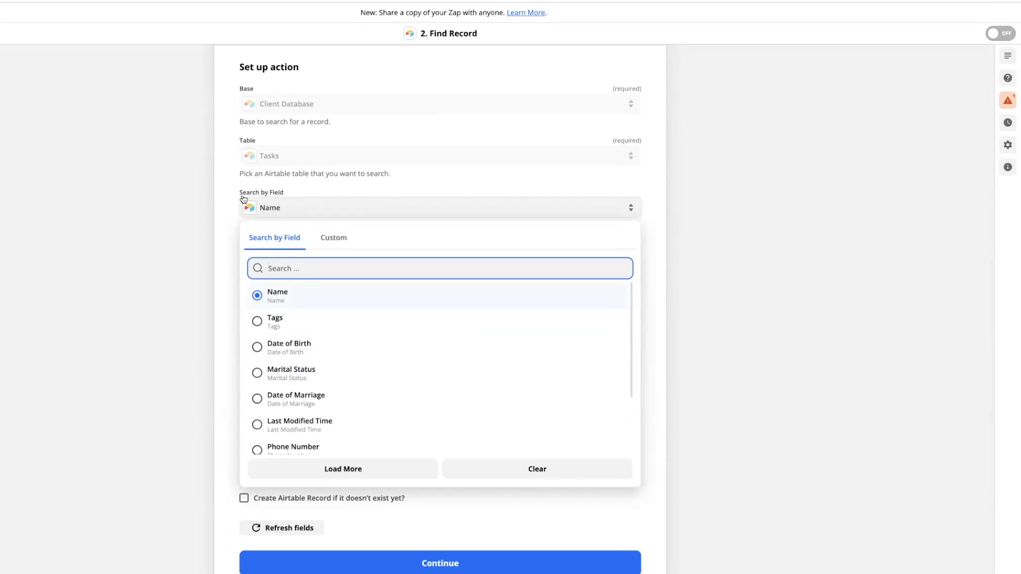
mouse_move(269, 221)
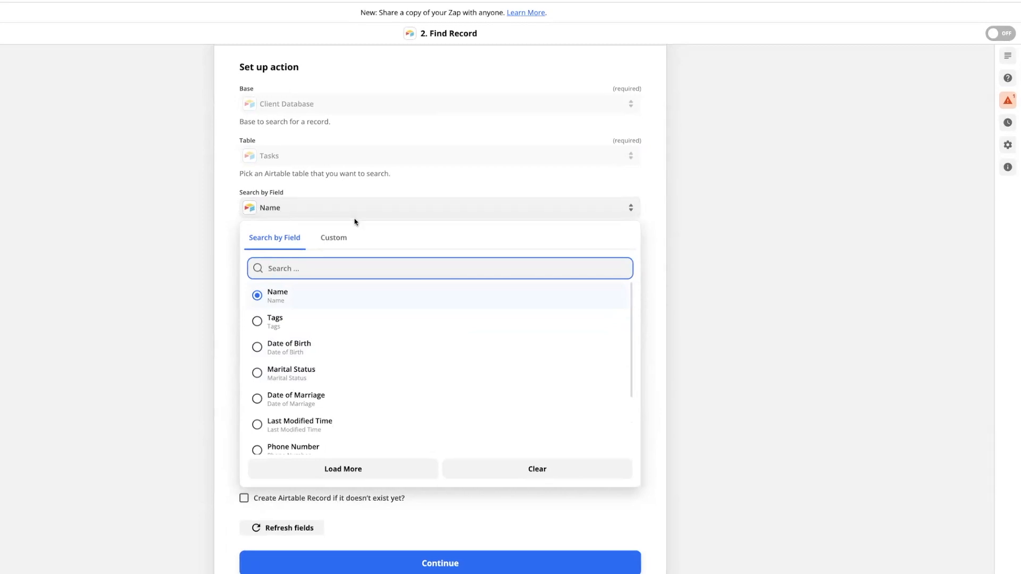
mouse_move(306, 299)
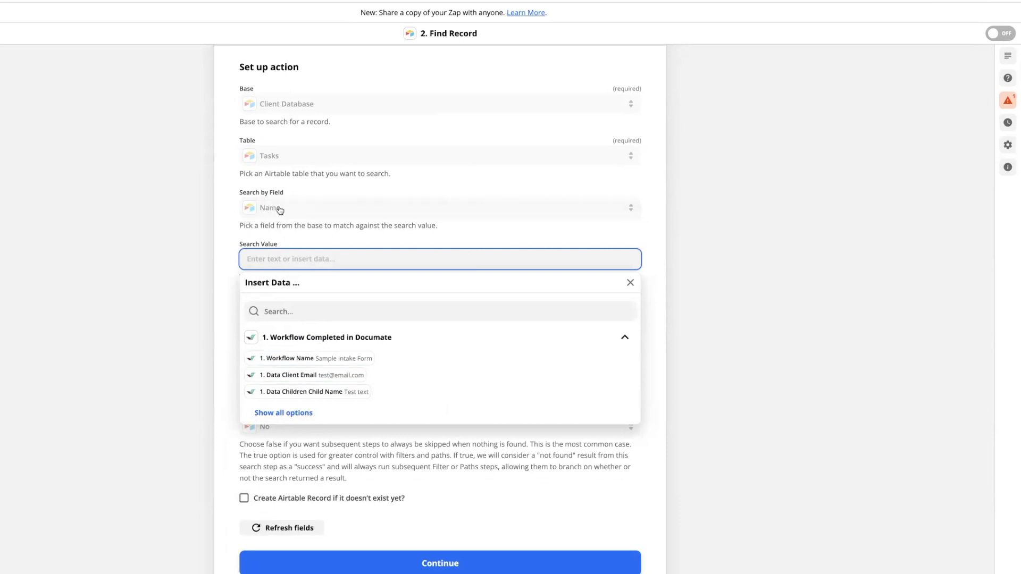
mouse_move(291, 252)
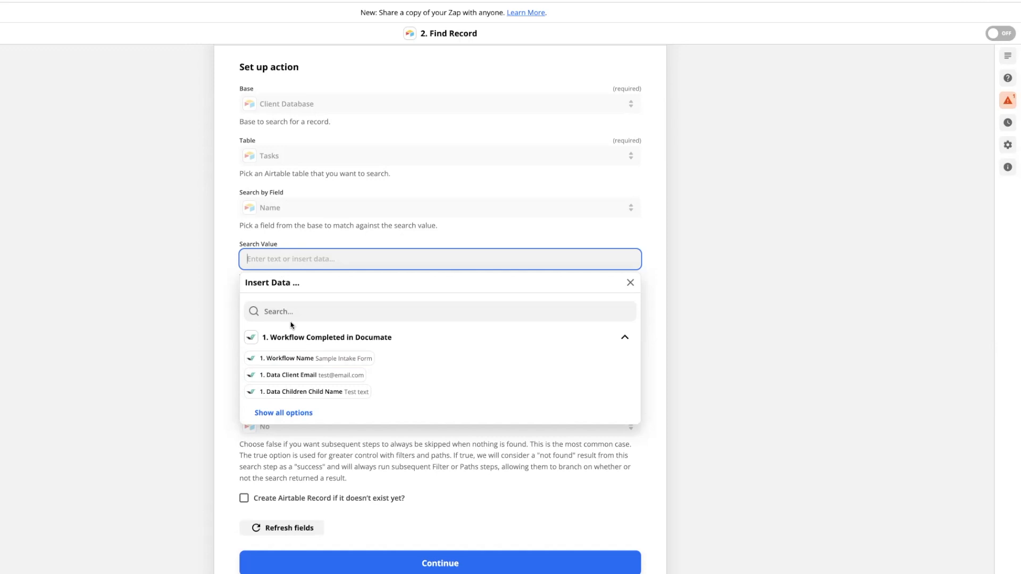
left_click(440, 312)
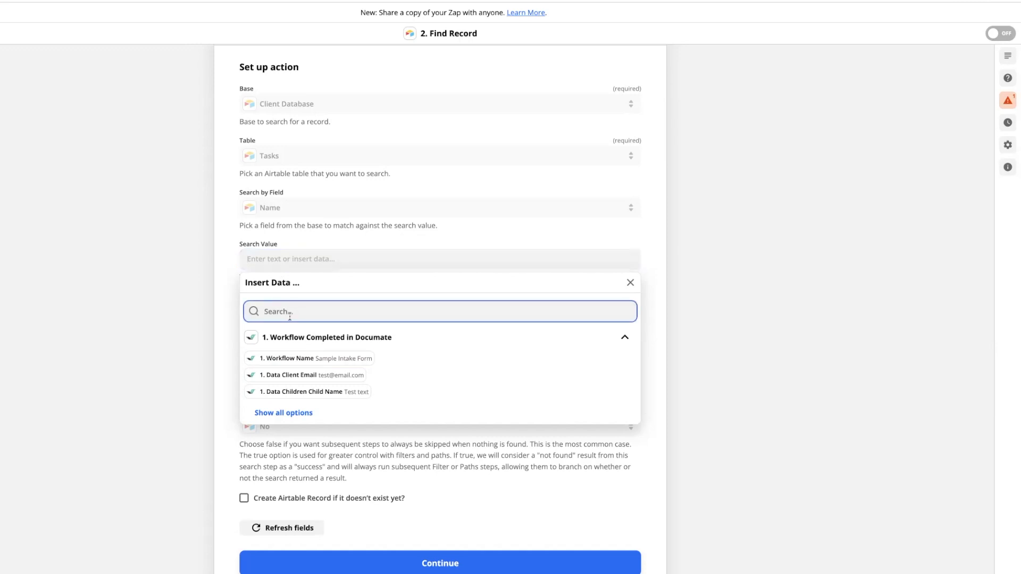
type("clien")
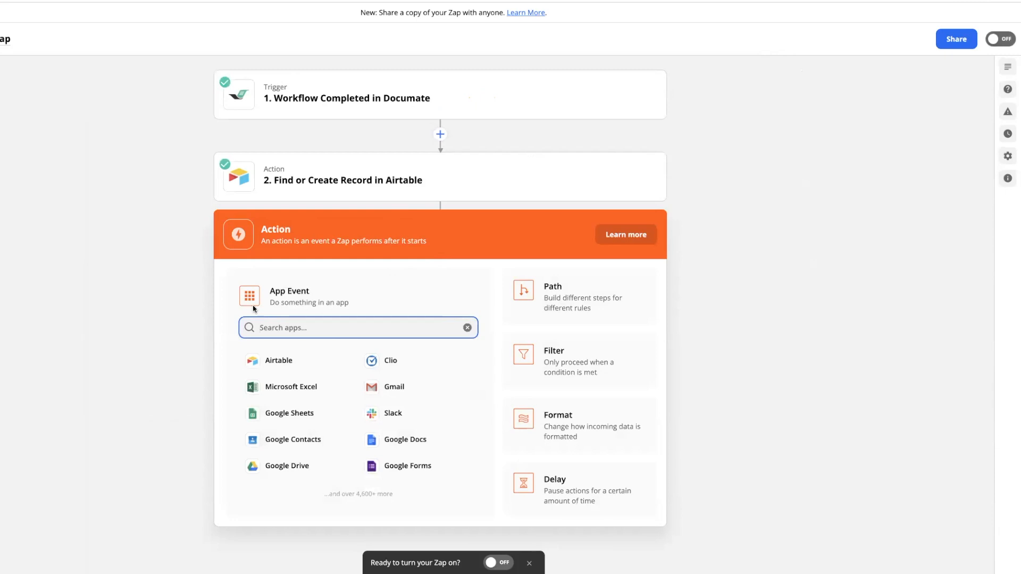
mouse_move(294, 374)
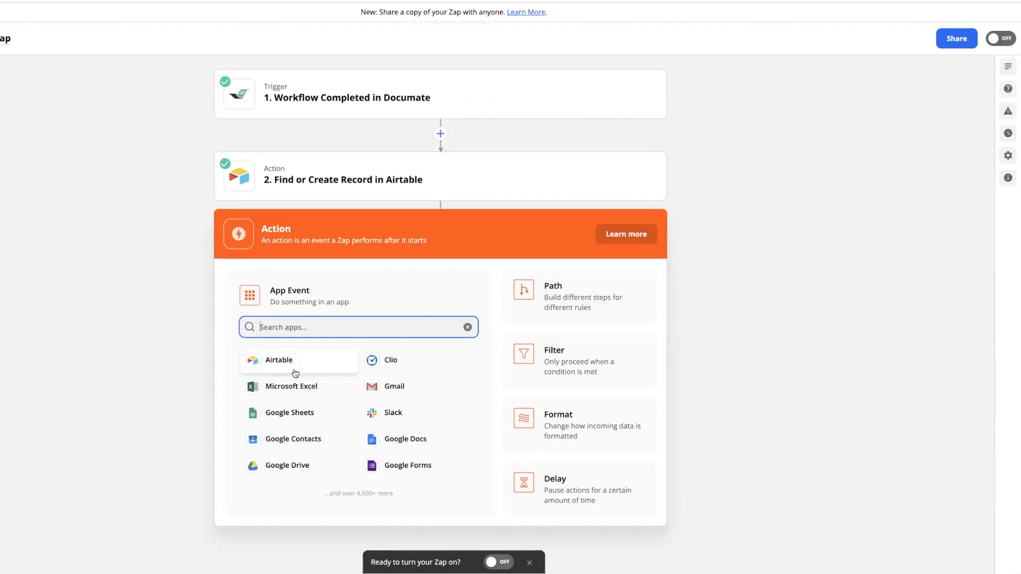
Step: Make step 3 Update Record in Airtable on Client Database, targeting the record ID found in step 2
left_click(279, 360)
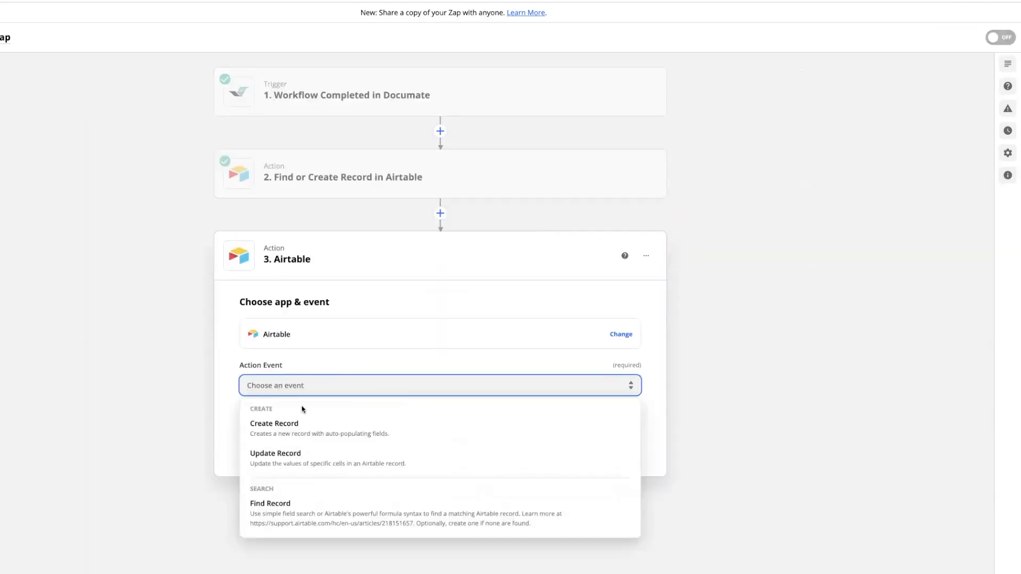
mouse_move(274, 458)
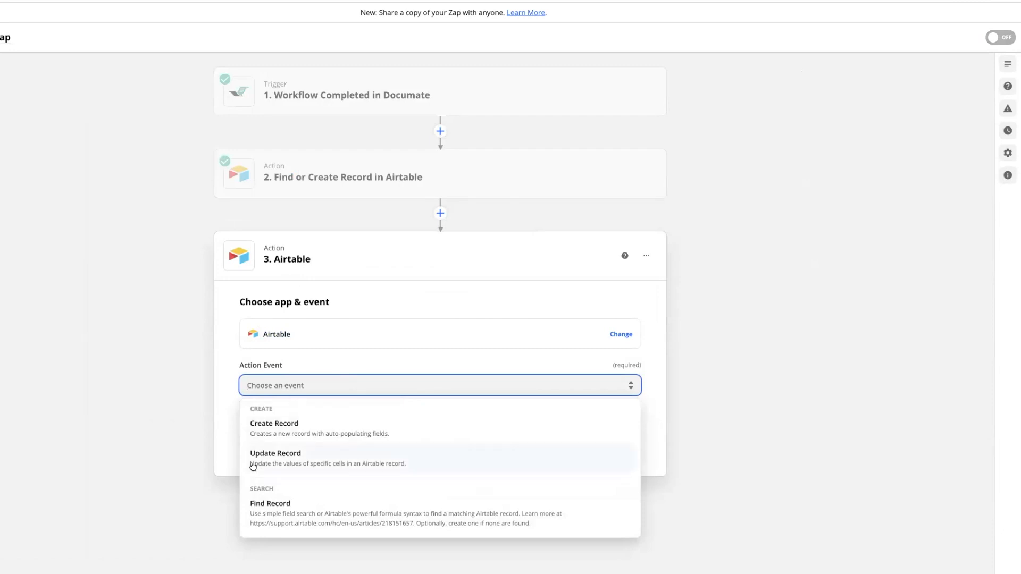
left_click(276, 453)
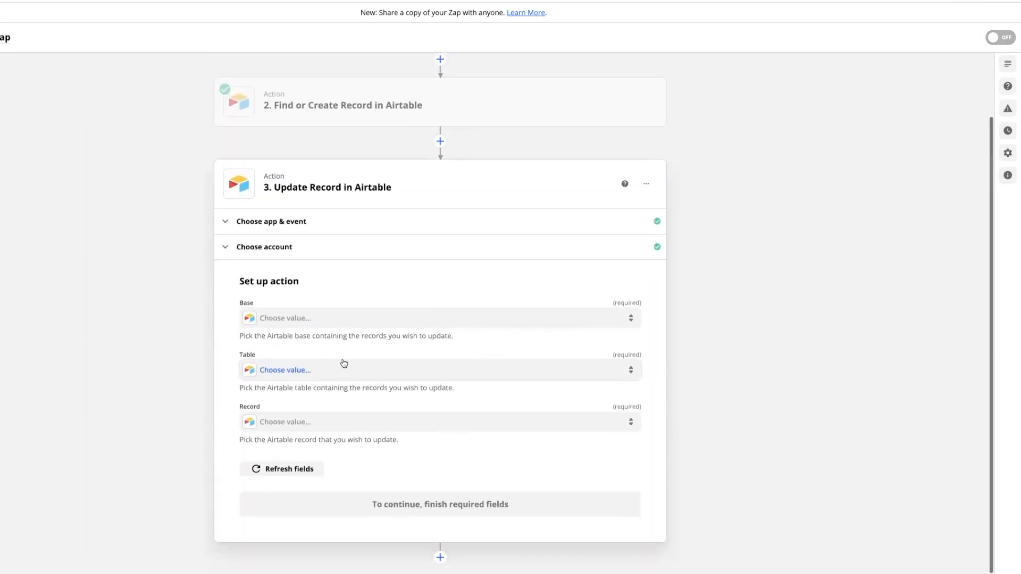
left_click(439, 318)
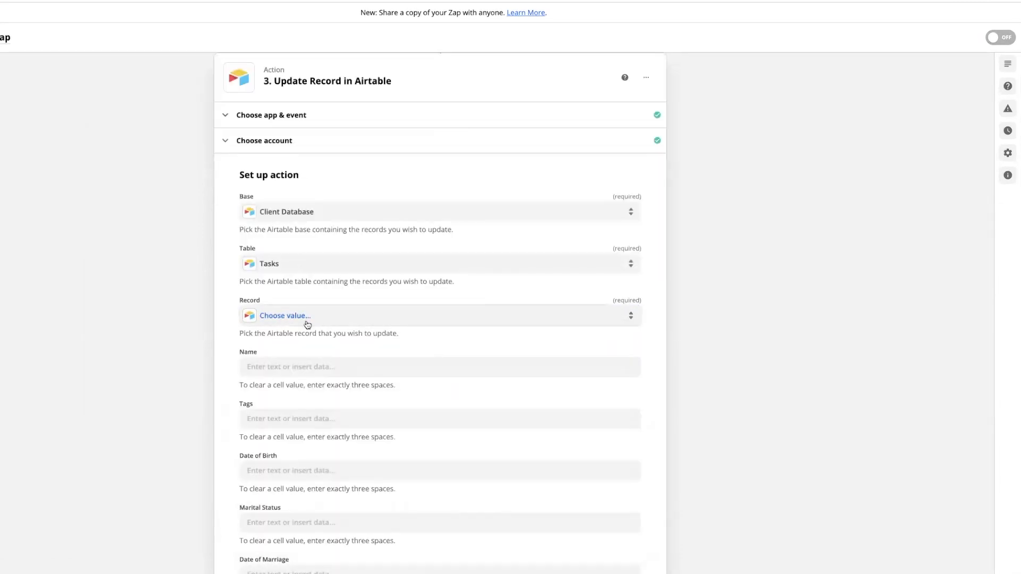
left_click(285, 315)
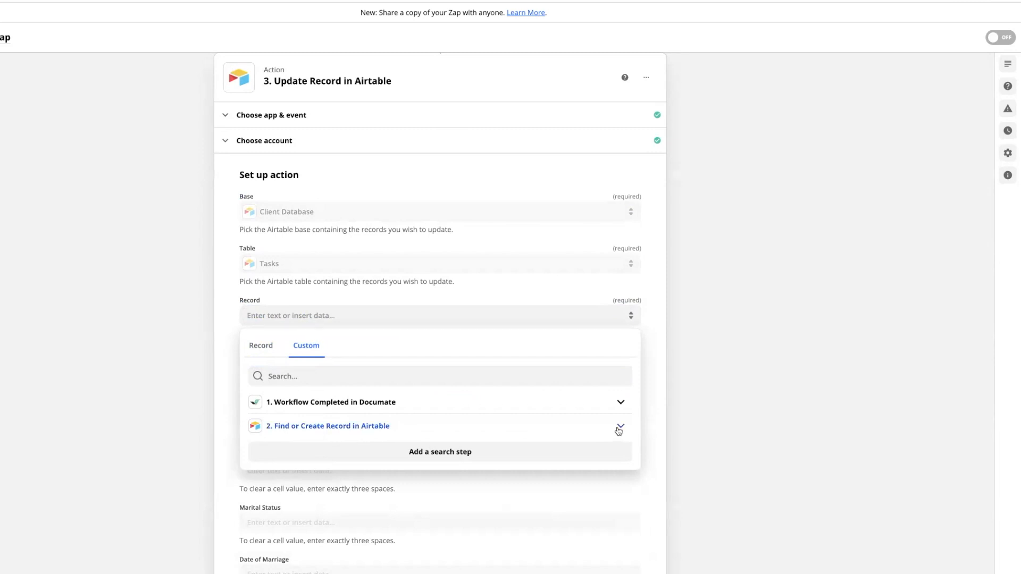
left_click(329, 426)
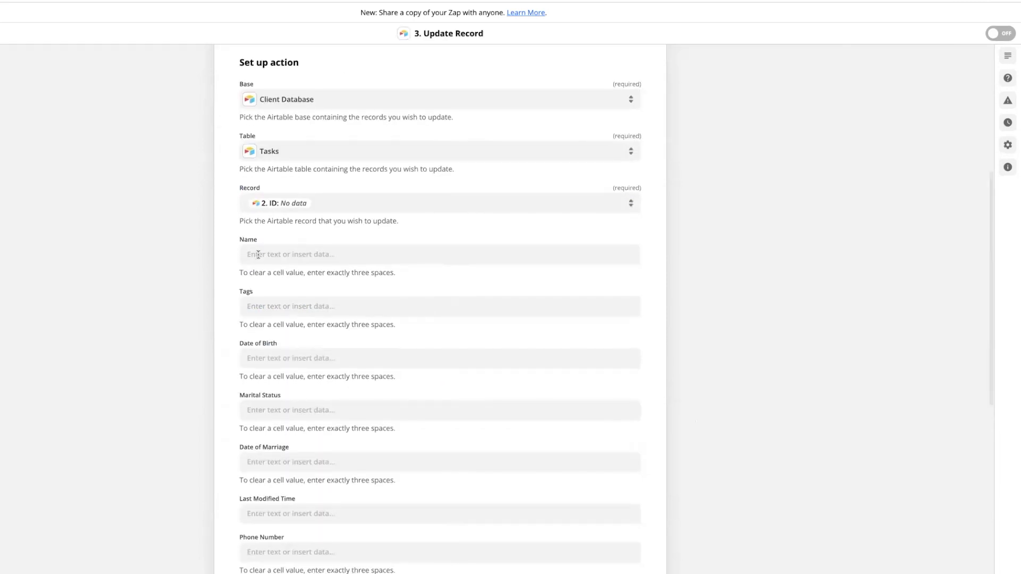
scroll("down", 3)
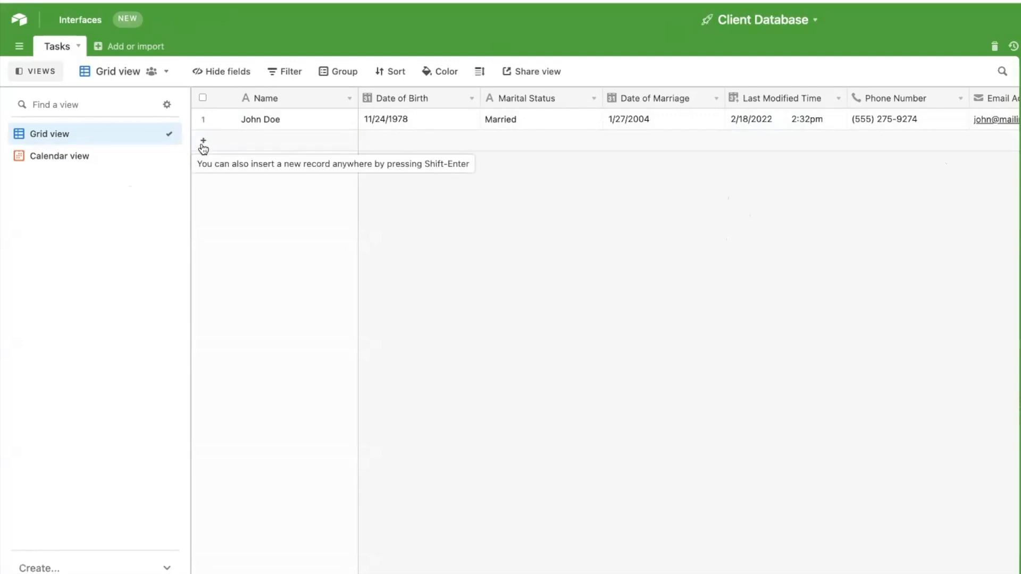
Step: Add a new row to the Airtable Tasks table for the sample client
left_click(203, 140)
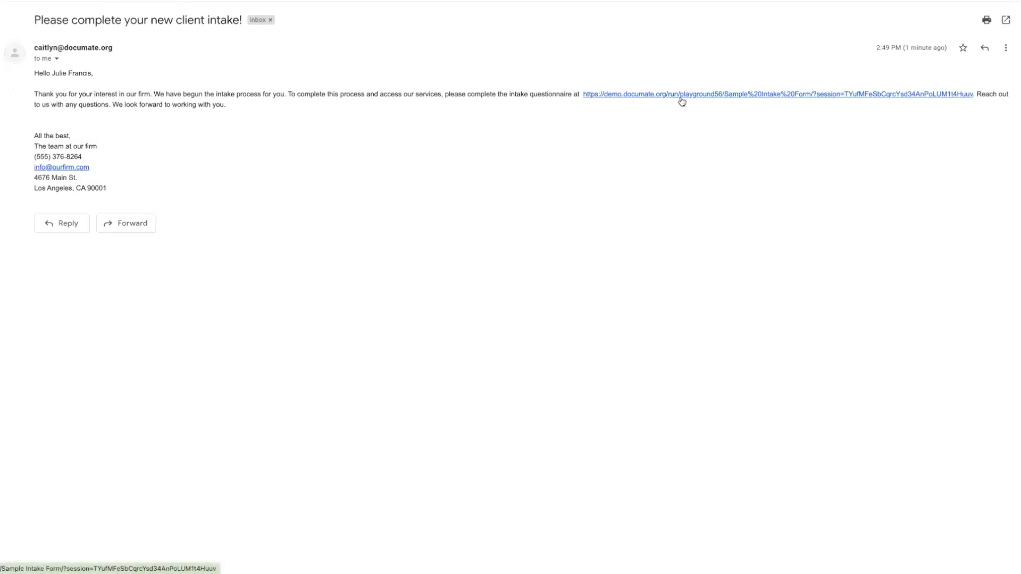
left_click(777, 94)
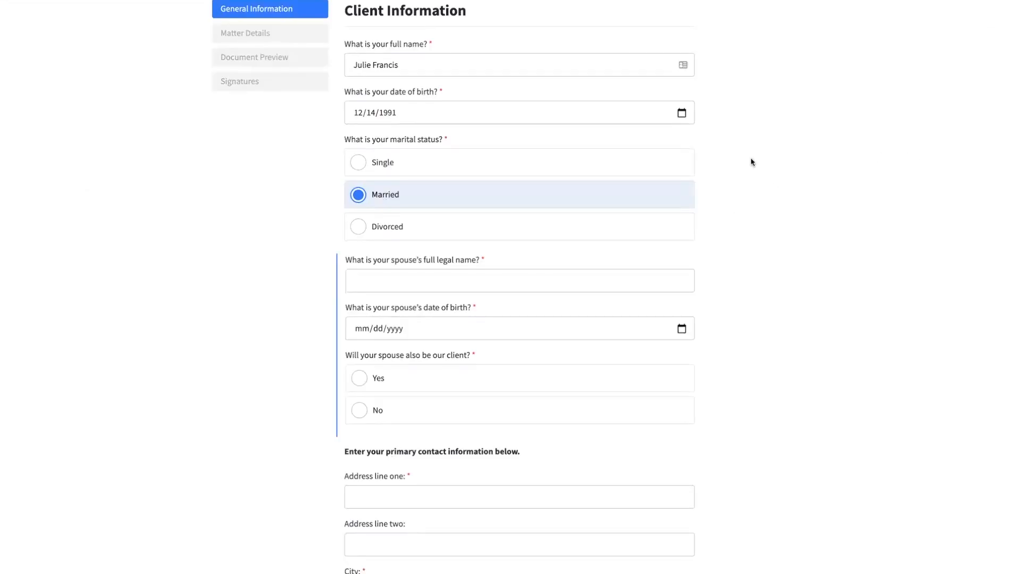
mouse_move(737, 176)
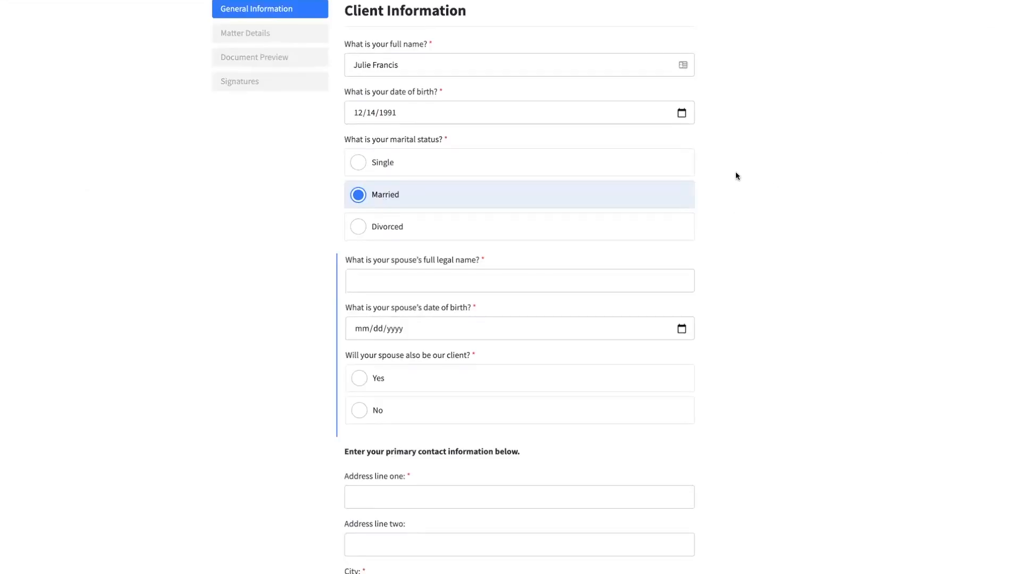
mouse_move(733, 152)
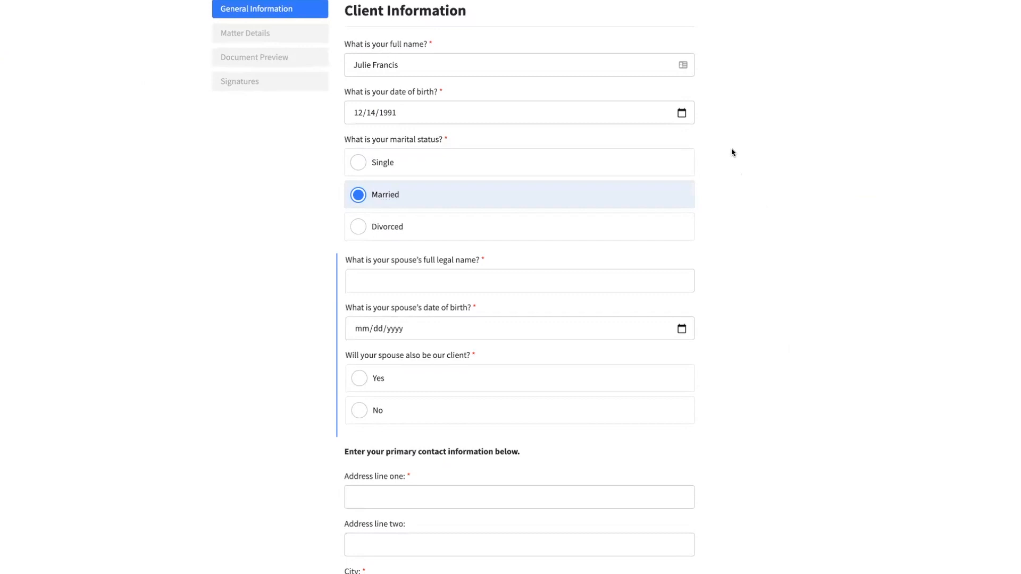
mouse_move(683, 64)
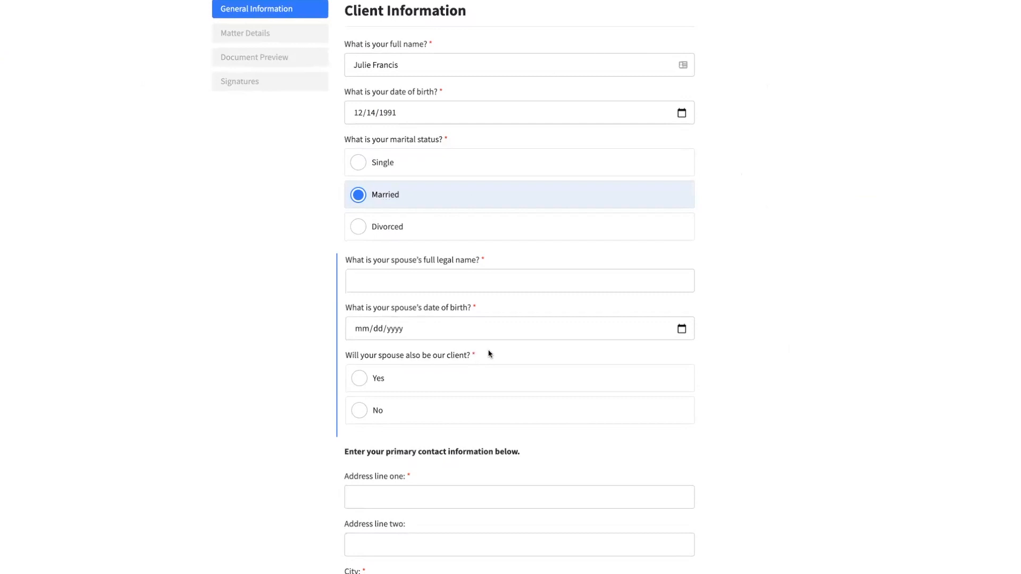
mouse_move(709, 281)
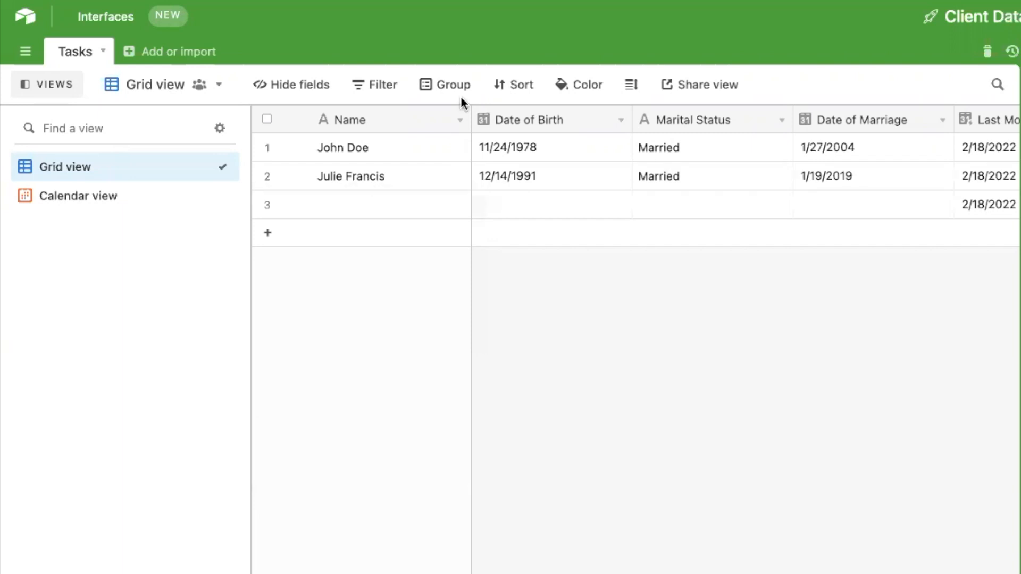
mouse_move(872, 182)
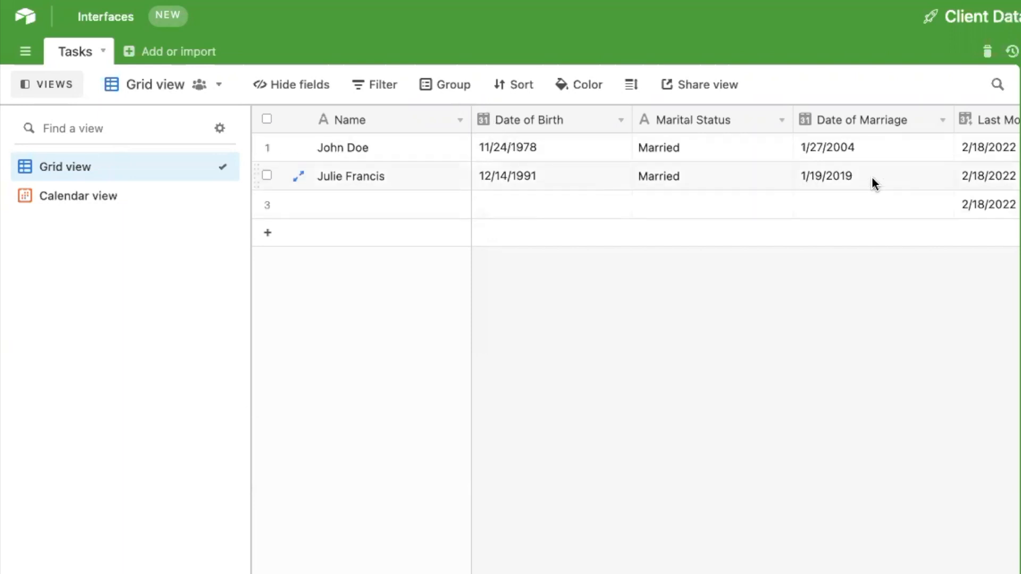
mouse_move(927, 194)
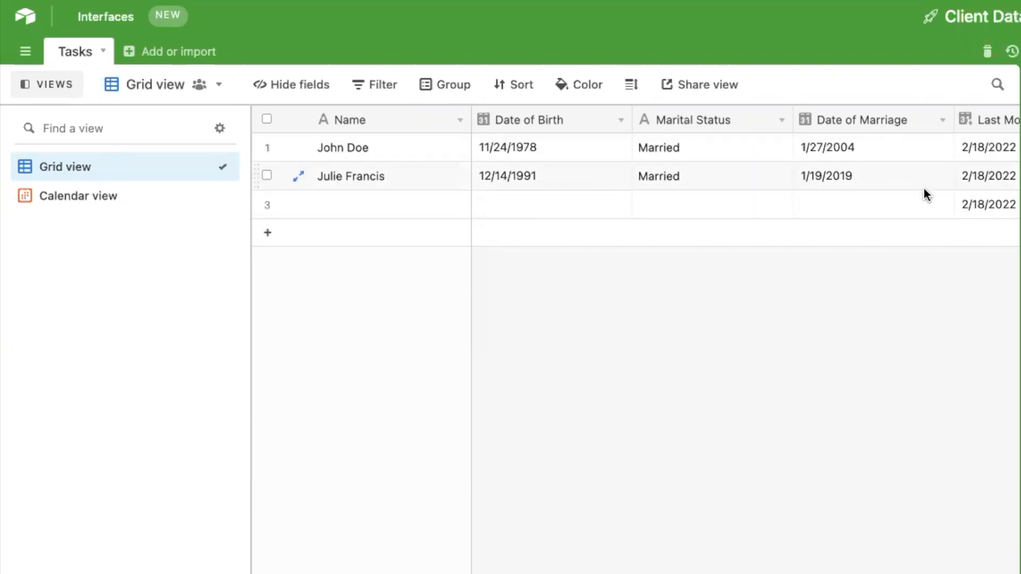